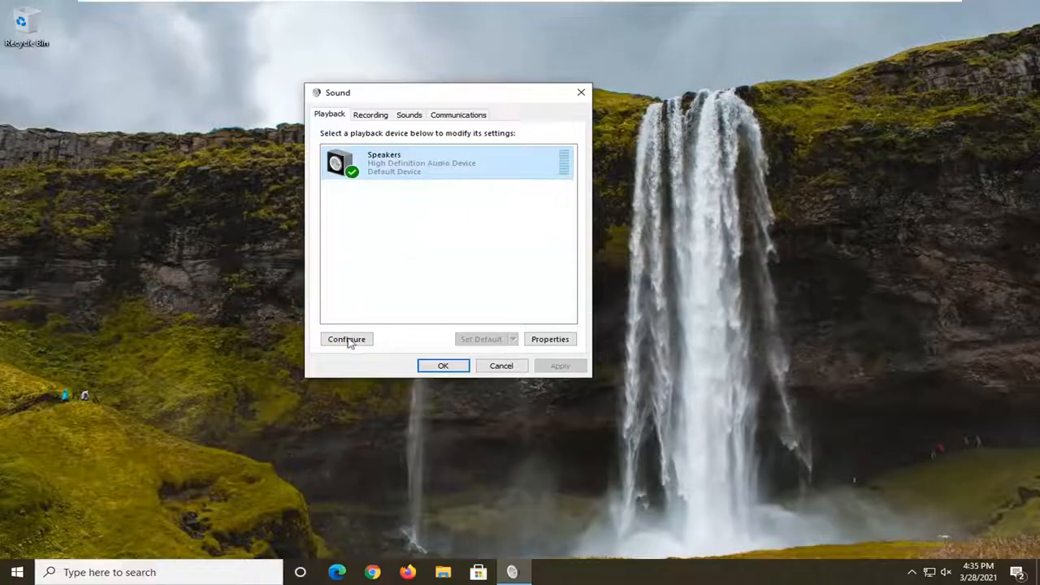
# Step: Configure the speakers as Stereo, with front left and right full-range, and finish setup
pyautogui.click(346, 339)
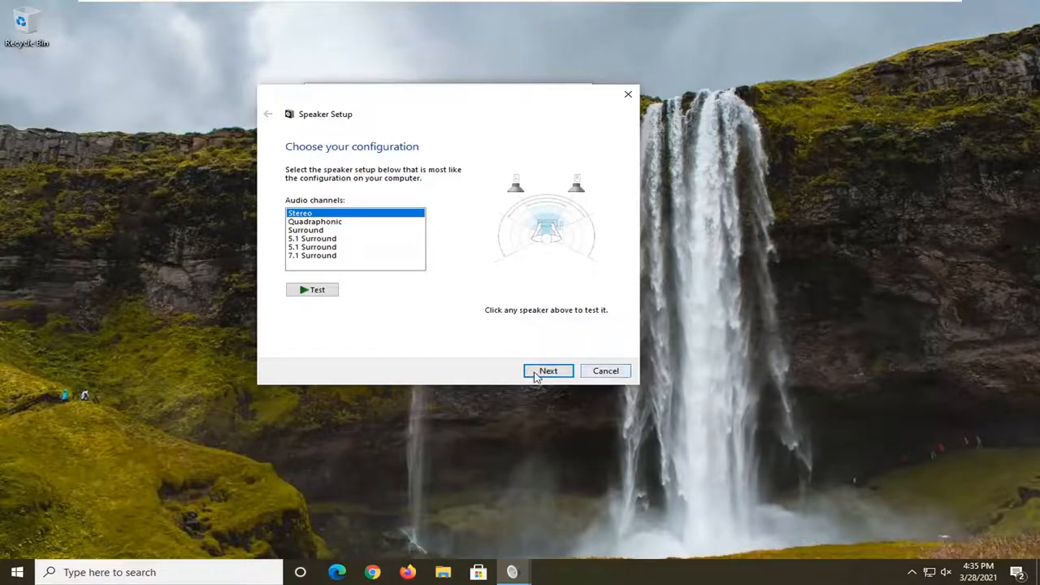
pyautogui.click(547, 370)
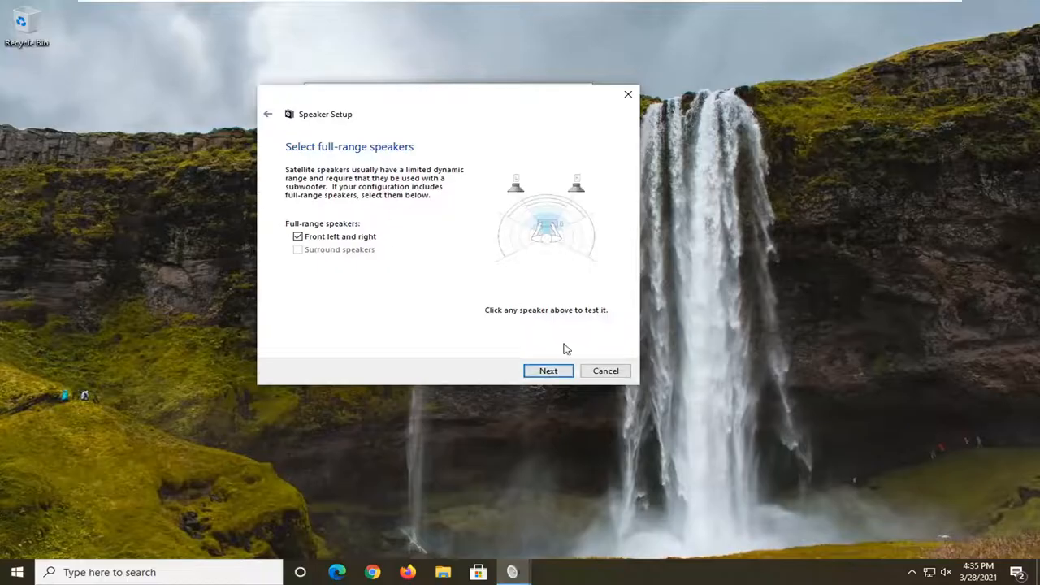
pyautogui.click(547, 371)
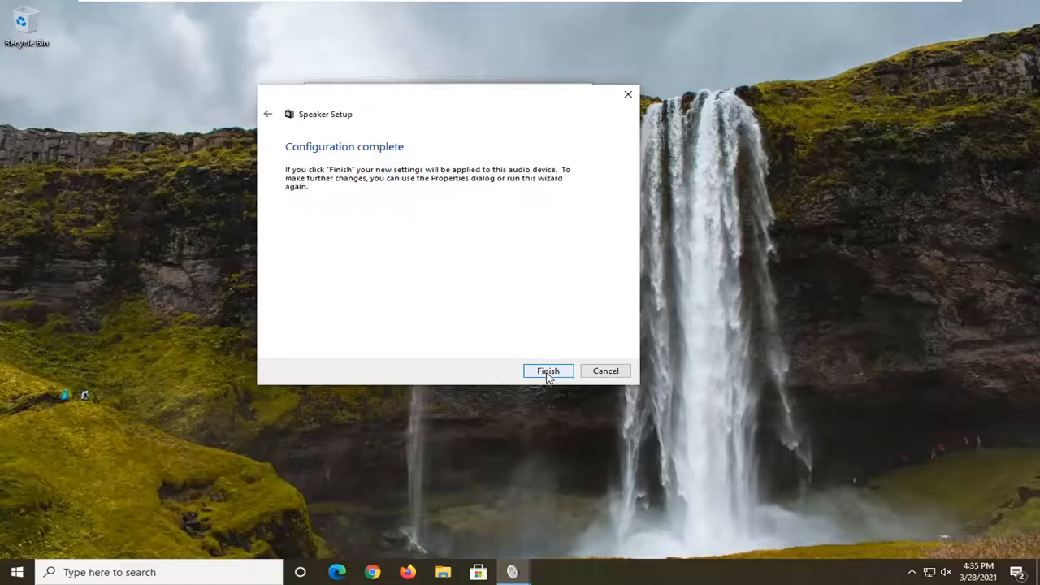
pyautogui.click(547, 371)
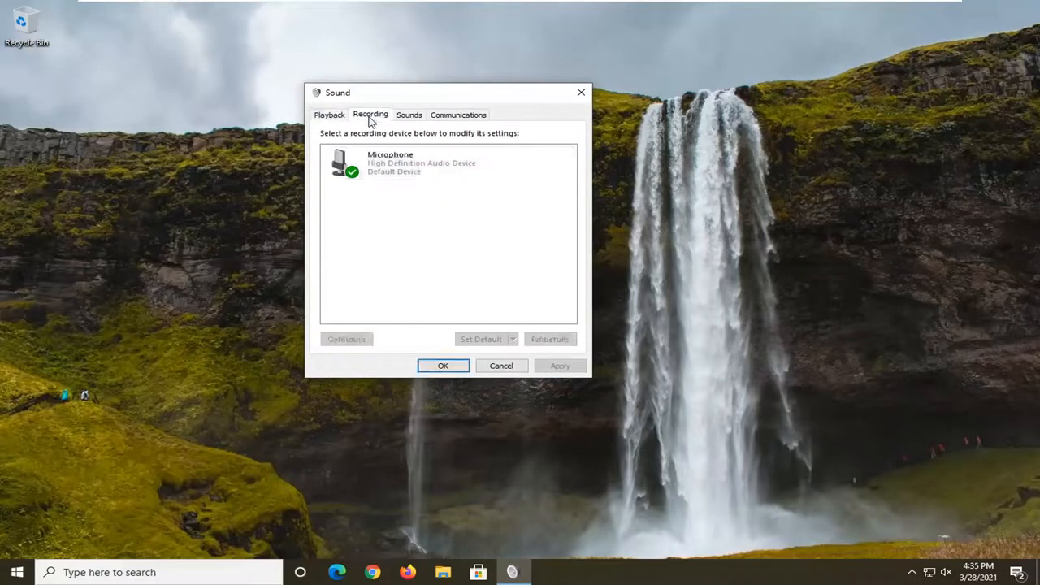